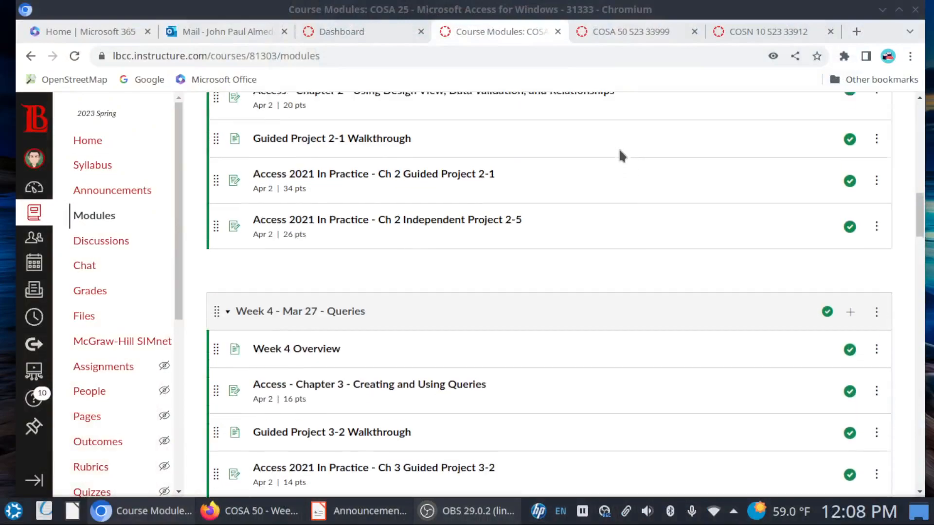
Scroll the modules page to review the Week 4 - Mar 27 - Queries module items.
scroll("up", 3)
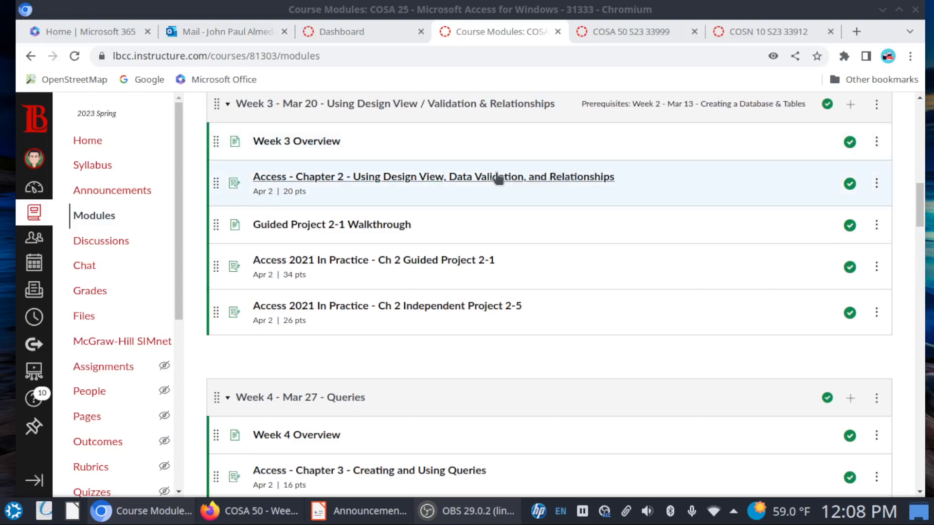
mouse_move(516, 259)
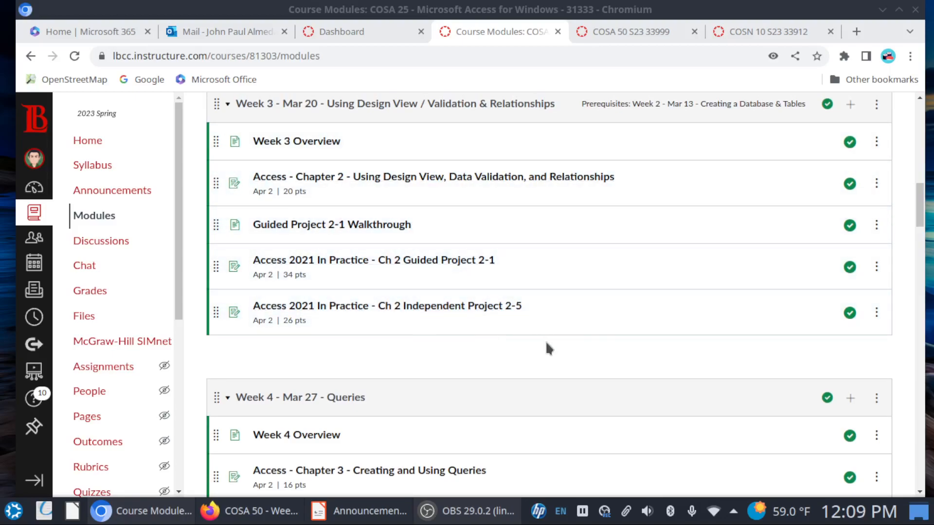
scroll("down", 3)
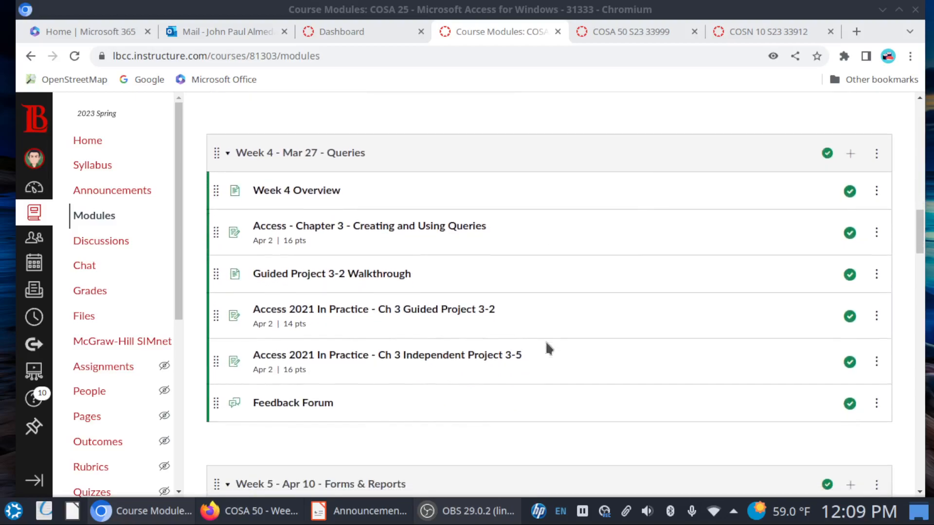
scroll("up", 3)
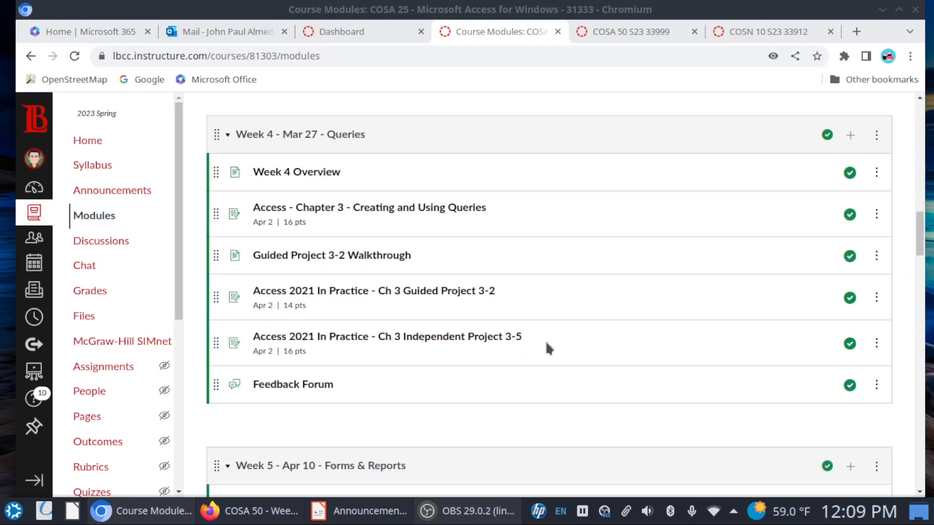
mouse_move(417, 174)
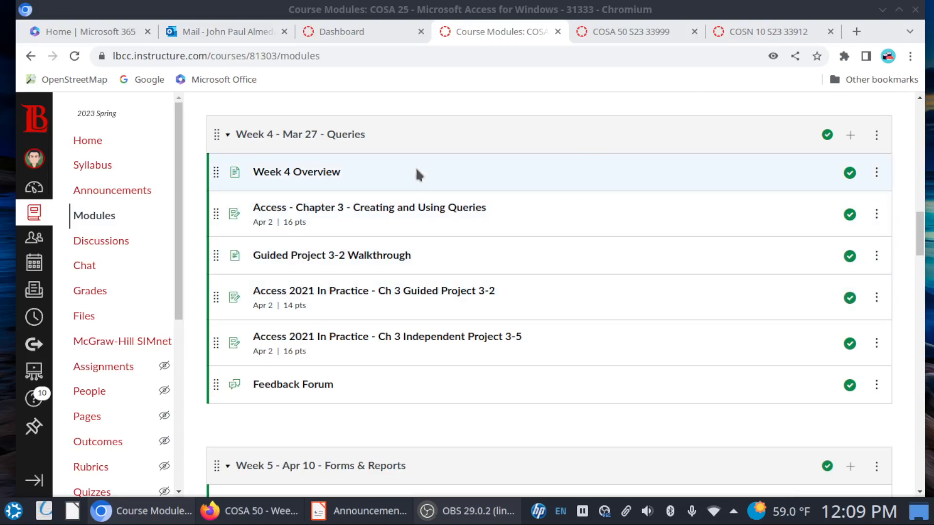
mouse_move(393, 156)
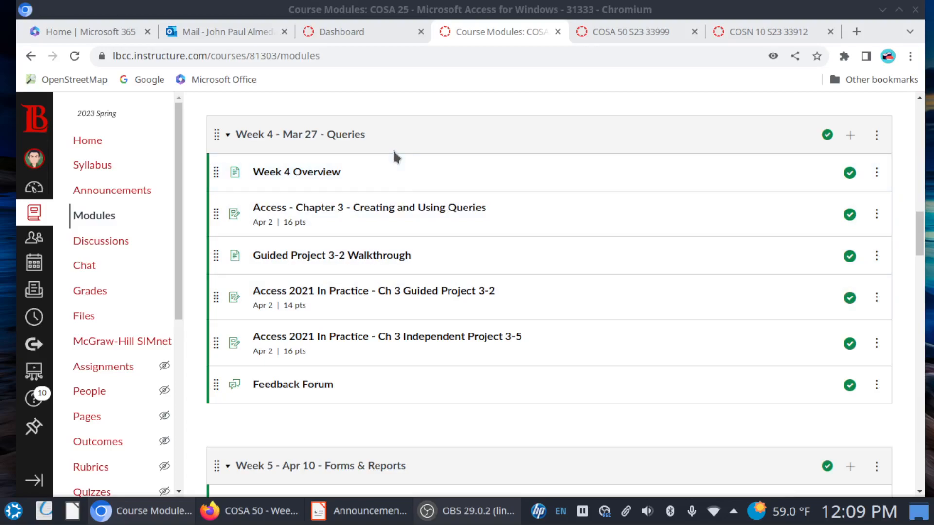
mouse_move(297, 171)
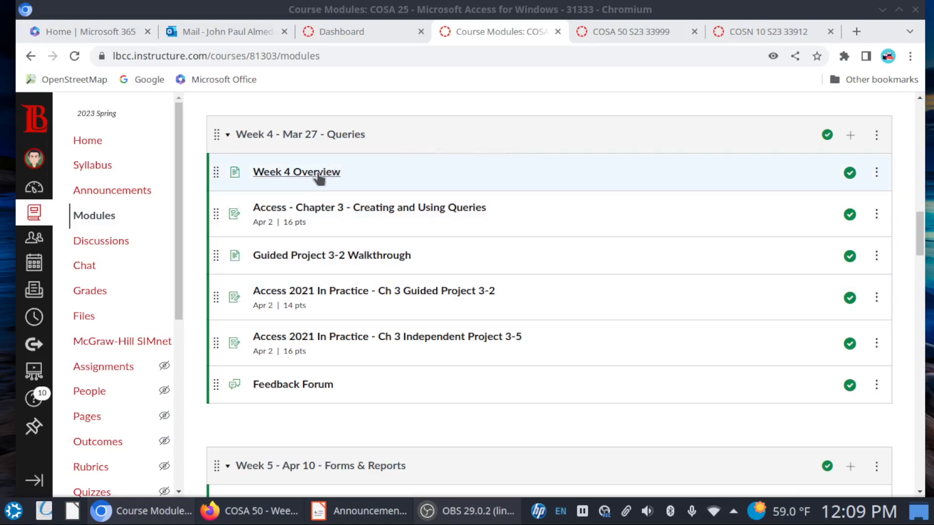
mouse_move(436, 207)
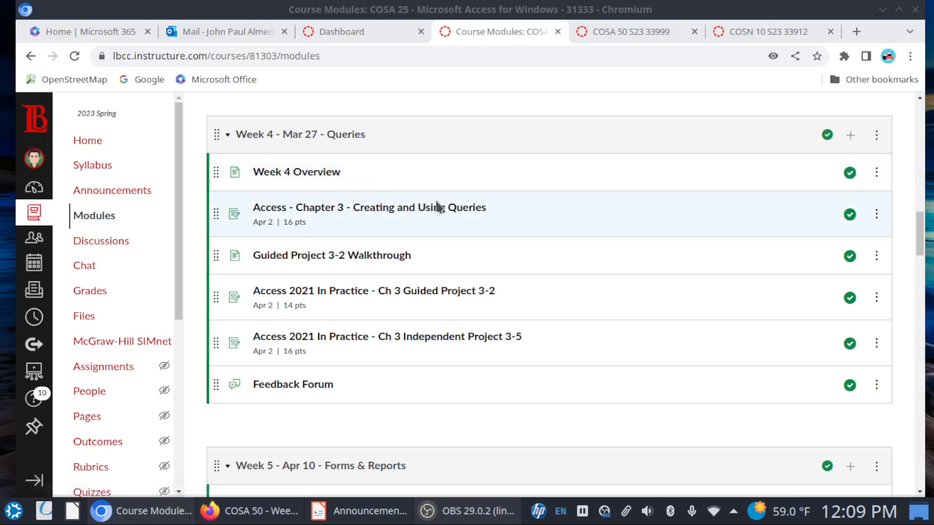
mouse_move(522, 300)
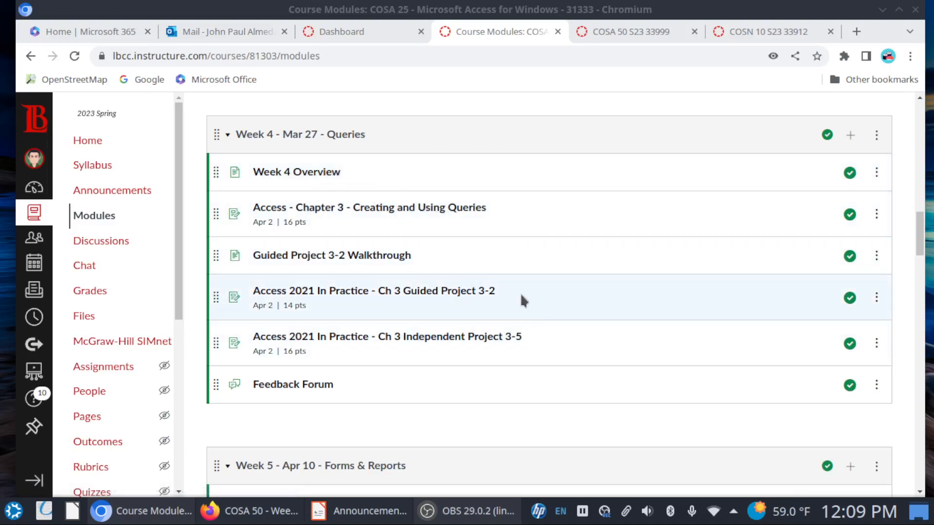
mouse_move(330, 219)
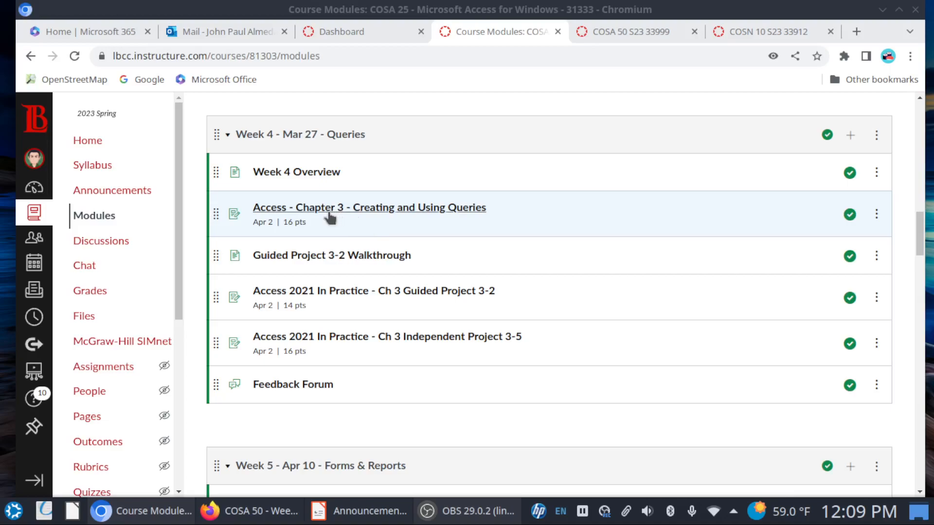
mouse_move(495, 221)
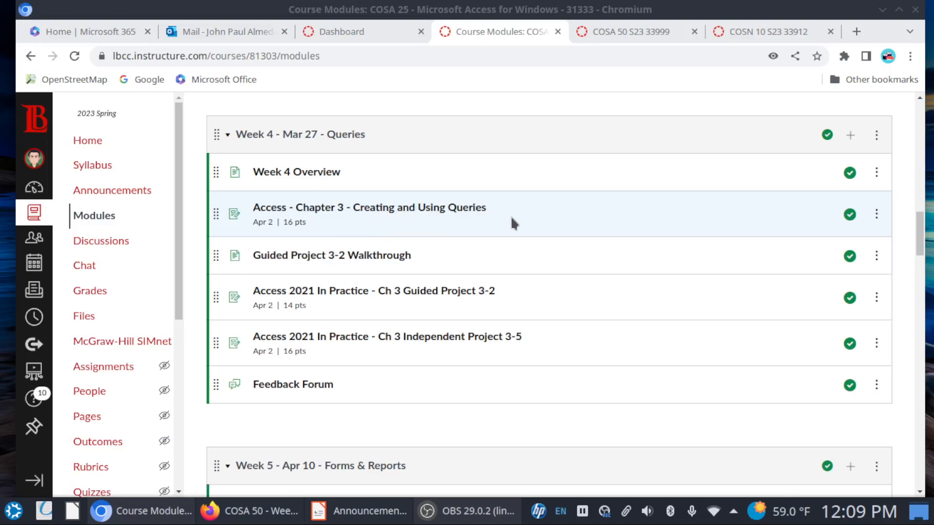
mouse_move(435, 255)
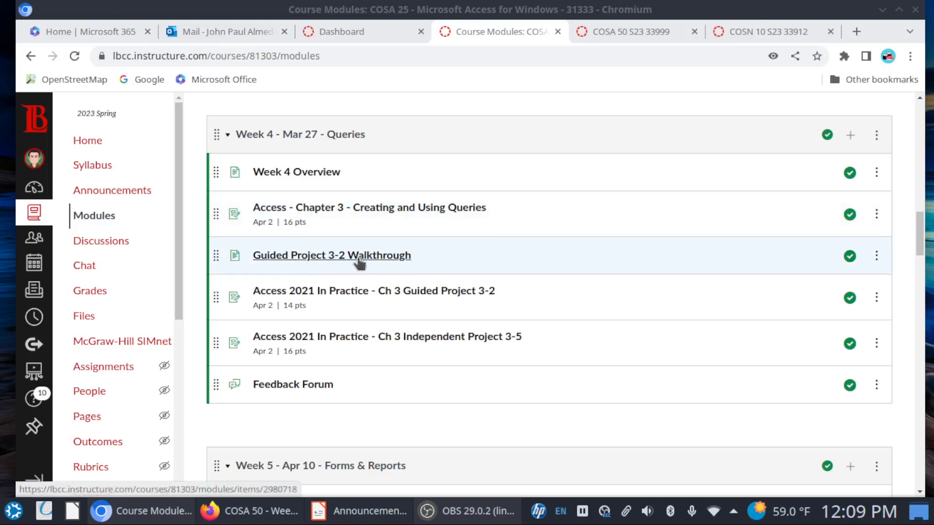
mouse_move(485, 257)
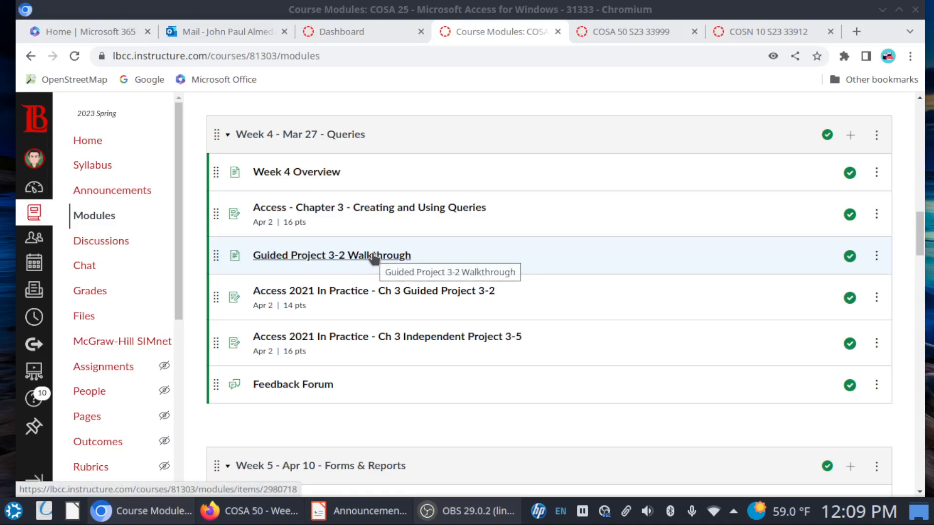
mouse_move(525, 305)
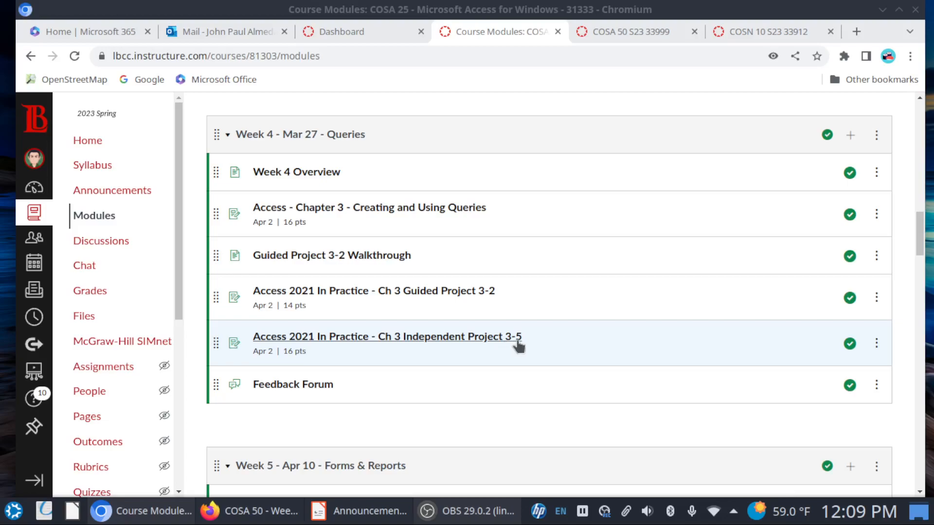
mouse_move(517, 300)
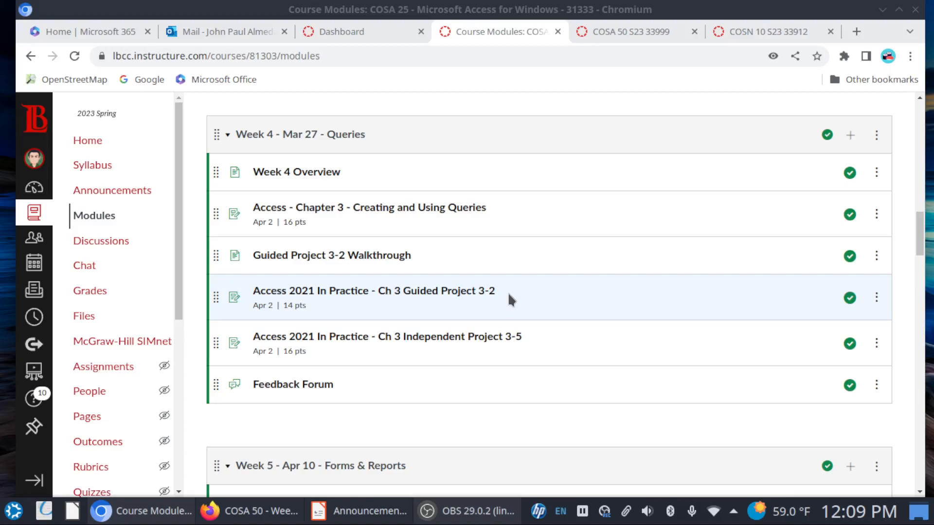
mouse_move(292, 384)
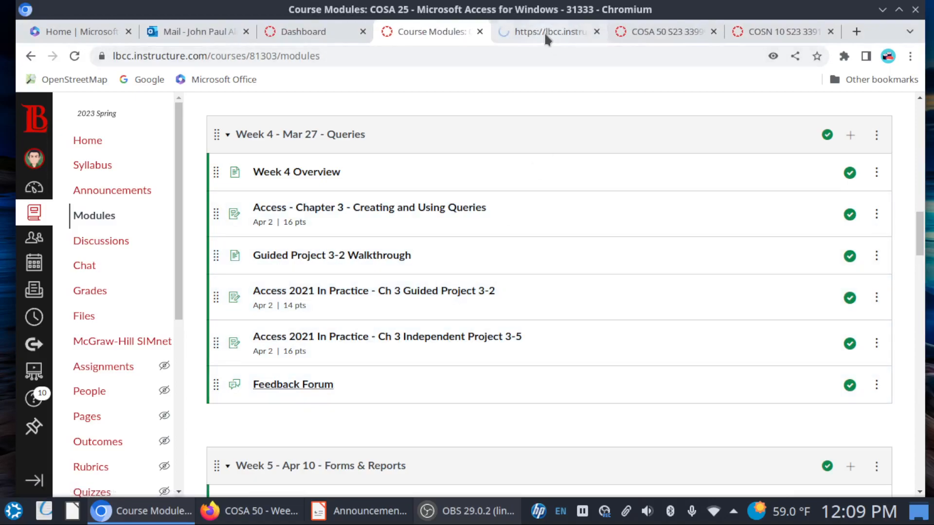
Switch to the Topic: Feedback Forum tab showing the course-feedback discussion prompt.
left_click(293, 384)
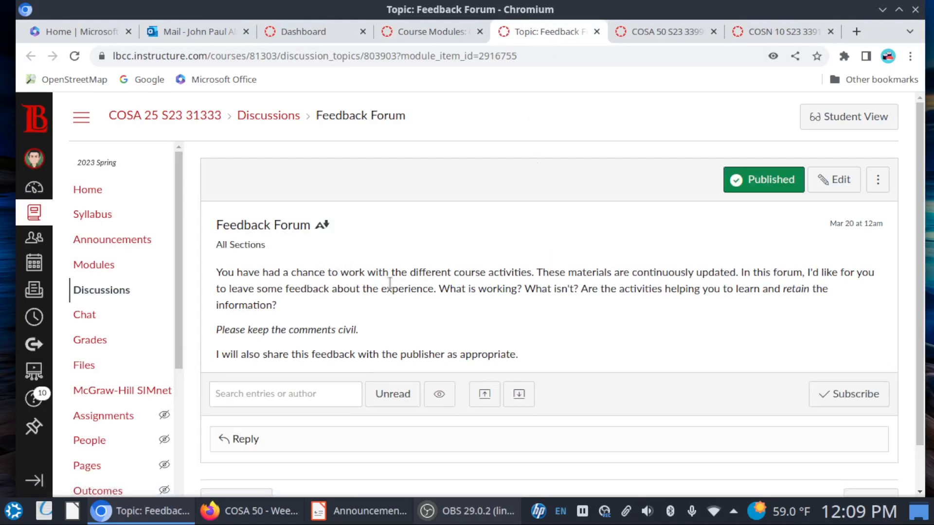
mouse_move(542, 285)
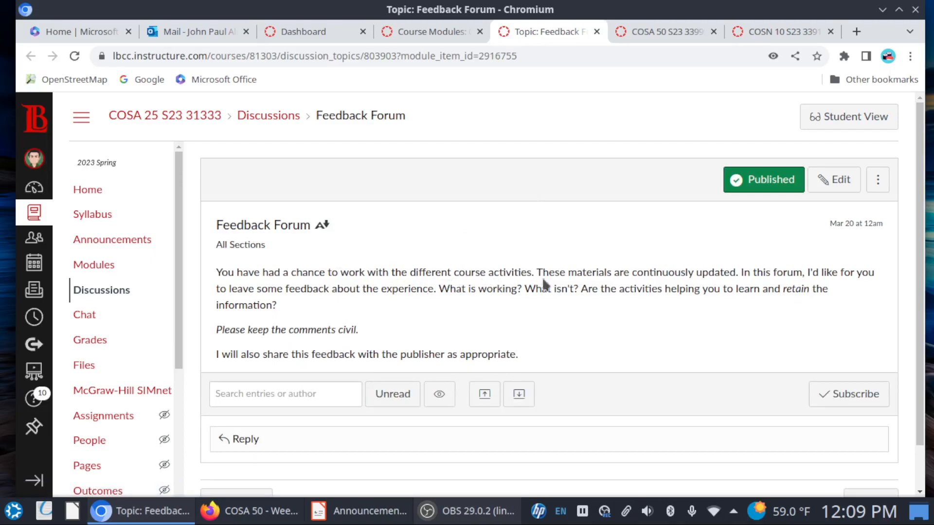
mouse_move(737, 286)
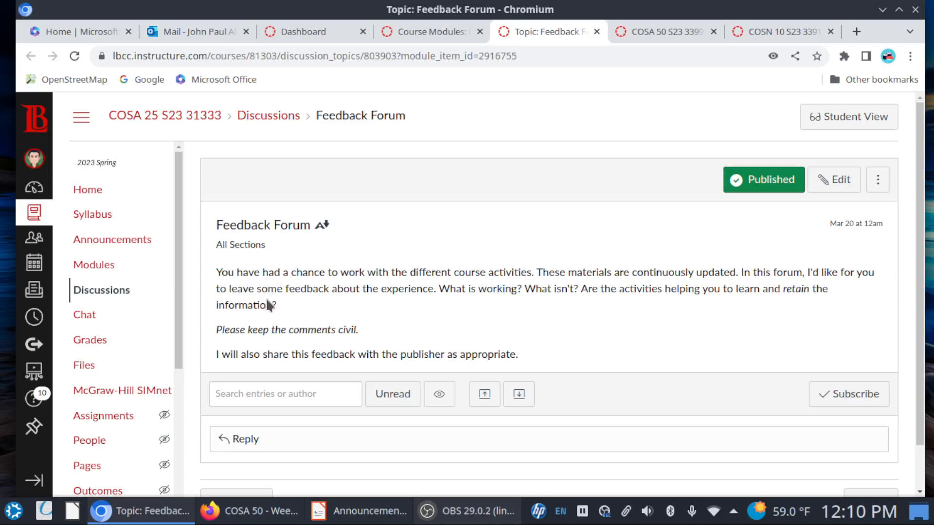
mouse_move(445, 309)
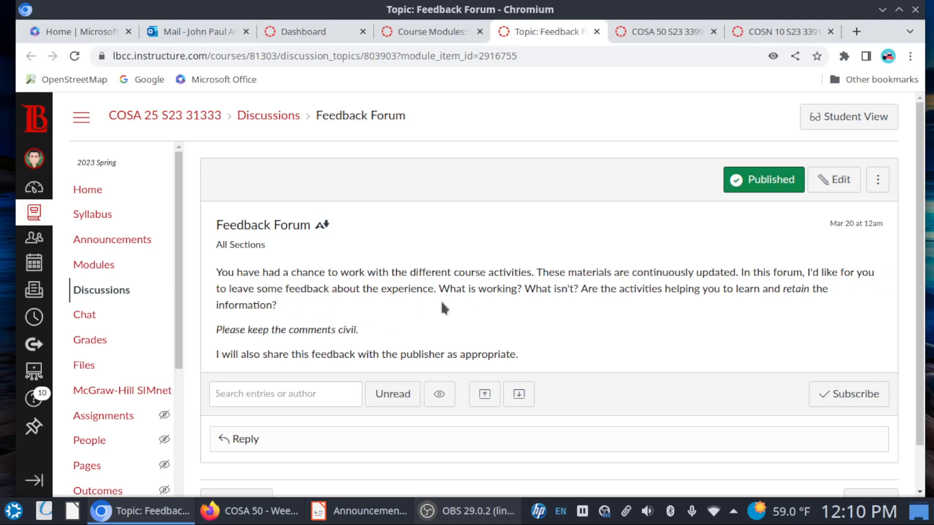
mouse_move(591, 306)
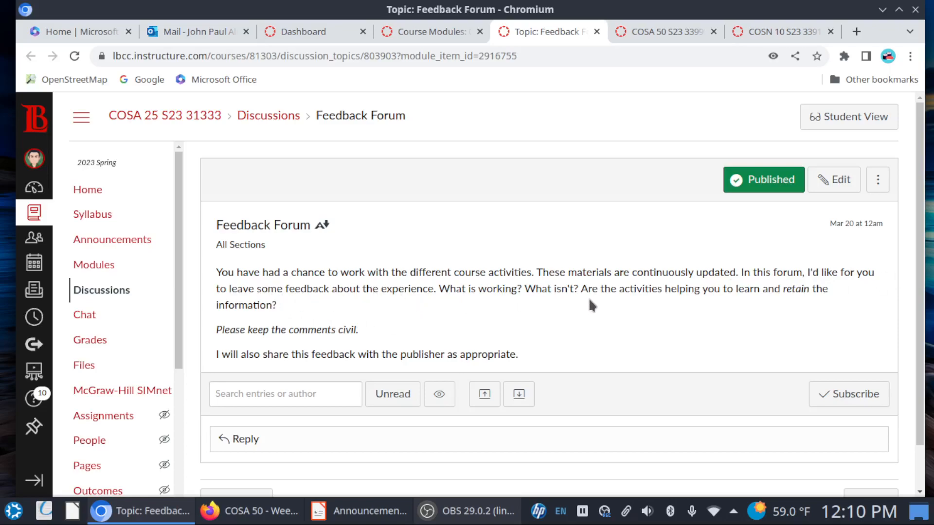
mouse_move(755, 289)
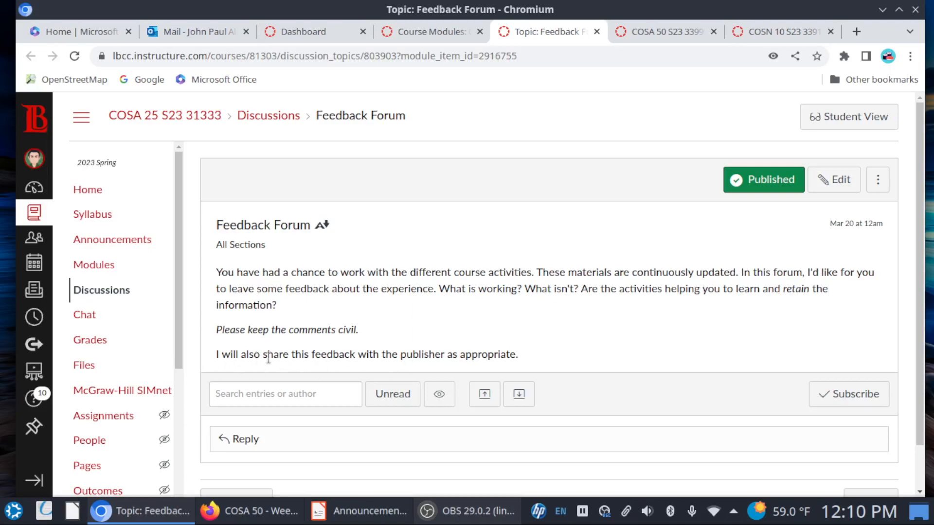
mouse_move(339, 370)
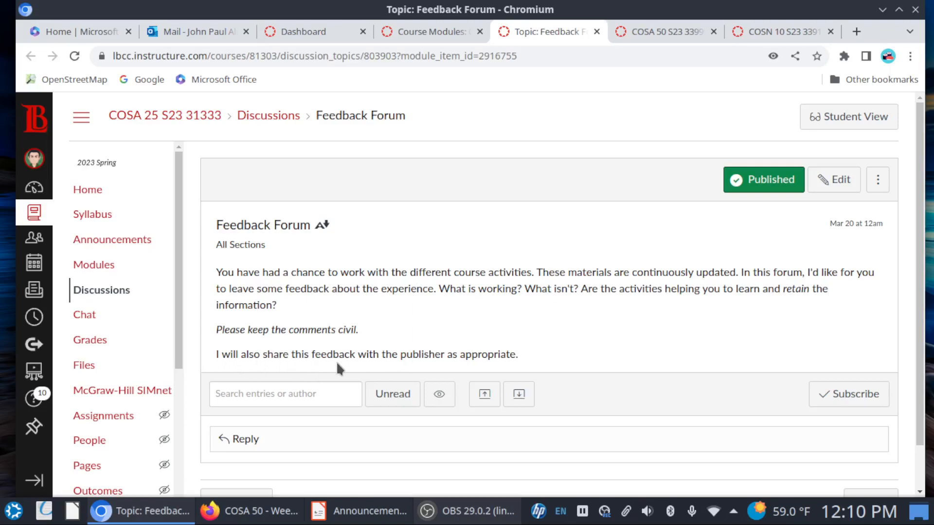
mouse_move(492, 348)
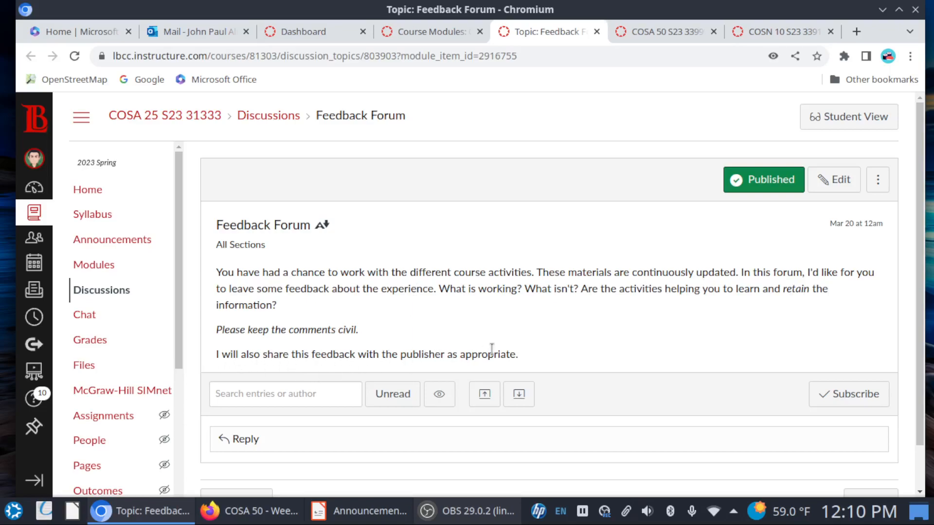